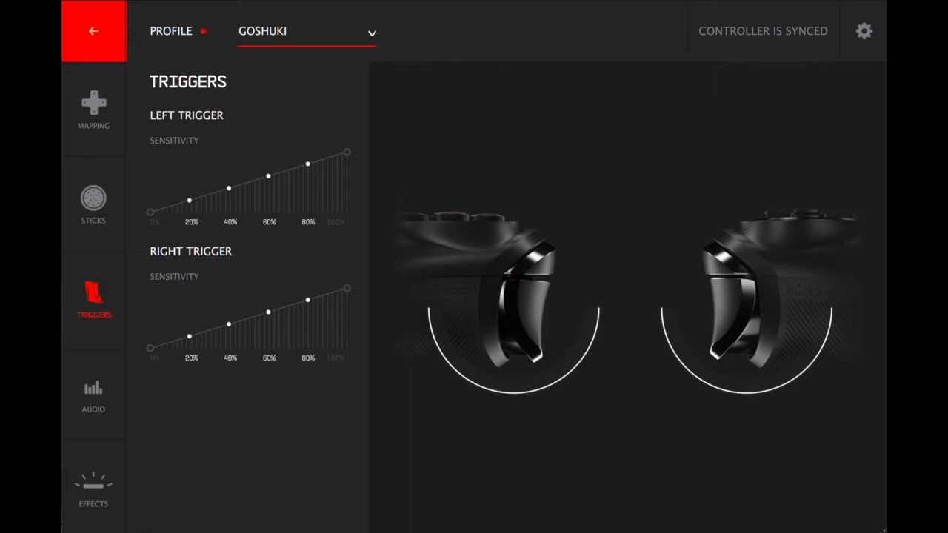
Return to the controller overview, view the GOSHUKI 2 profile and show its Sticks settings
left_click(93, 31)
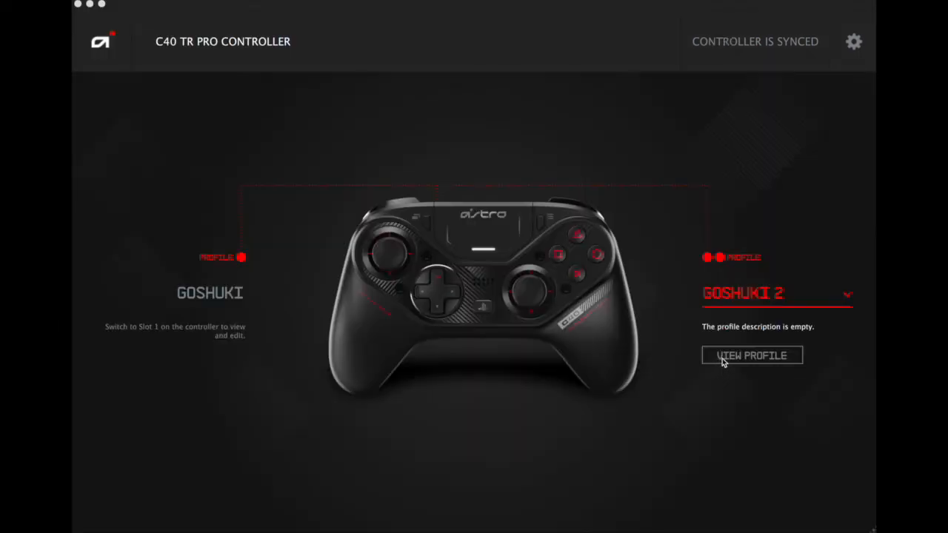
mouse_move(738, 353)
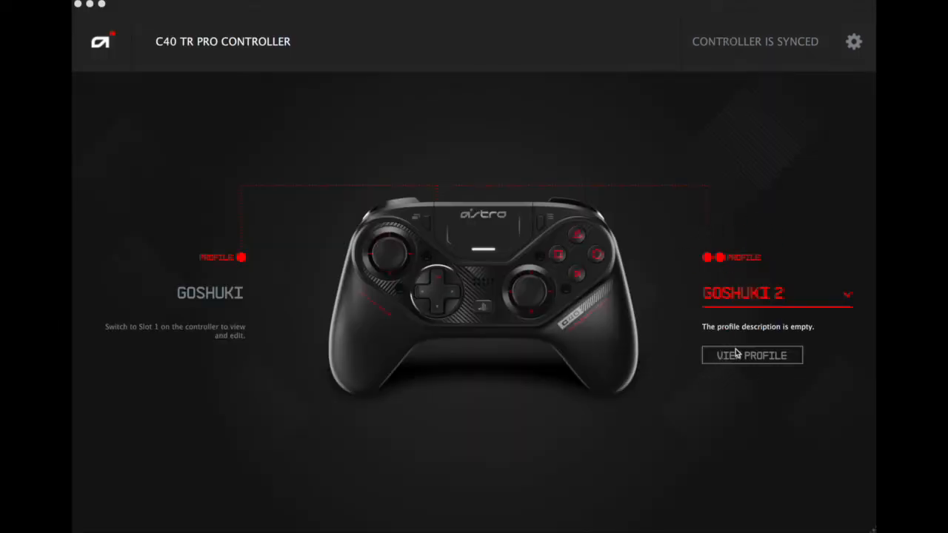
left_click(752, 356)
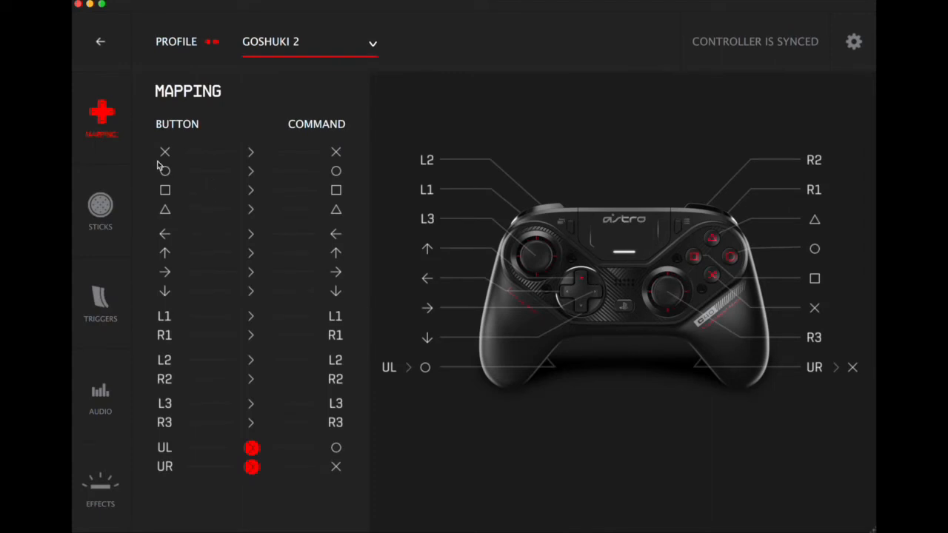
left_click(101, 210)
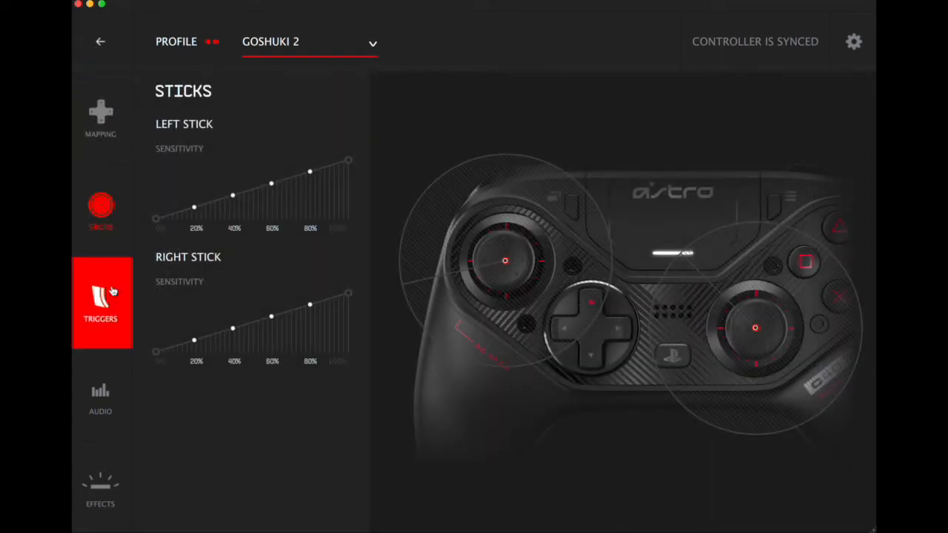
Show the GOSHUKI 2 Triggers settings with the left and right sensitivity curves
left_click(101, 304)
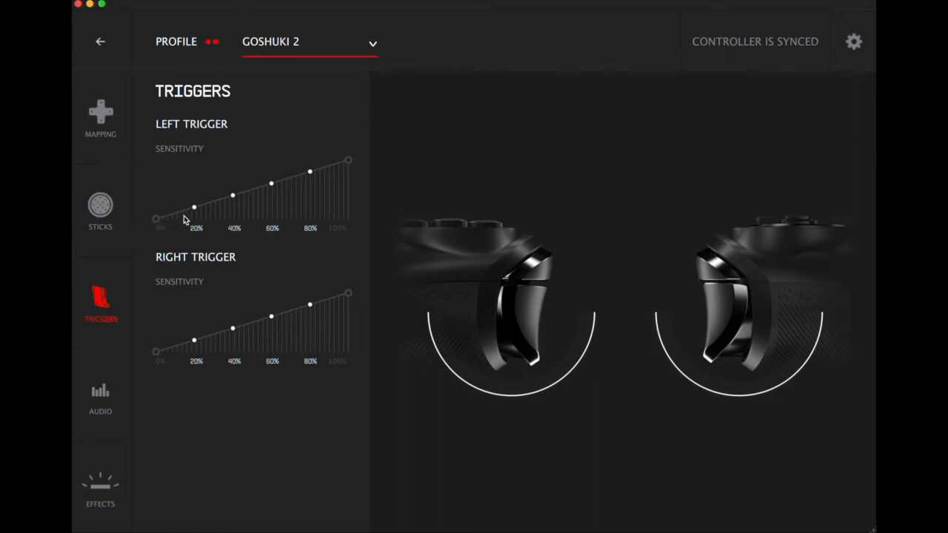
mouse_move(285, 190)
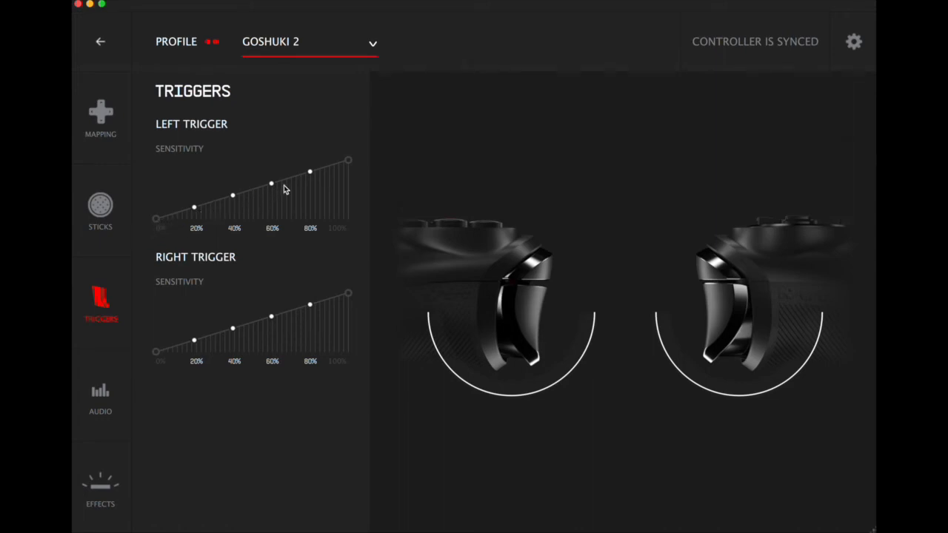
mouse_move(163, 347)
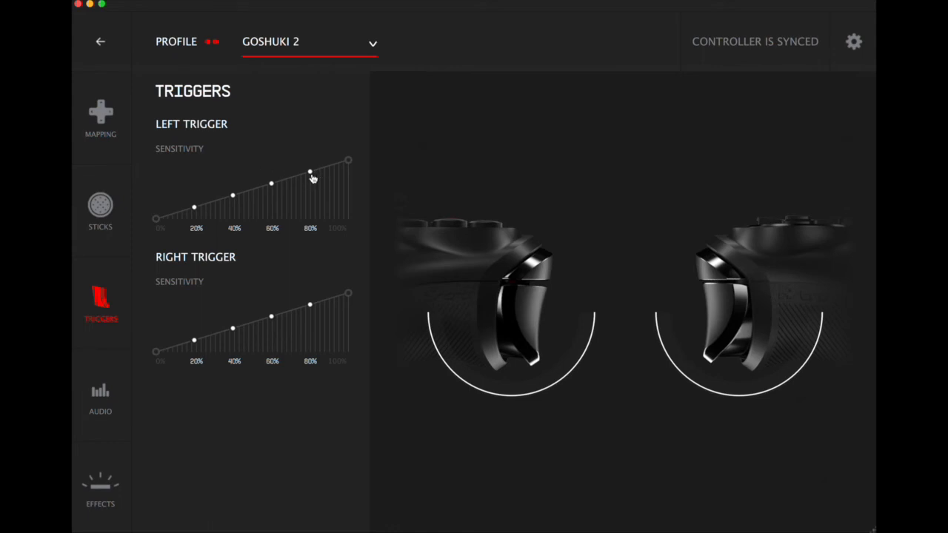
mouse_move(311, 175)
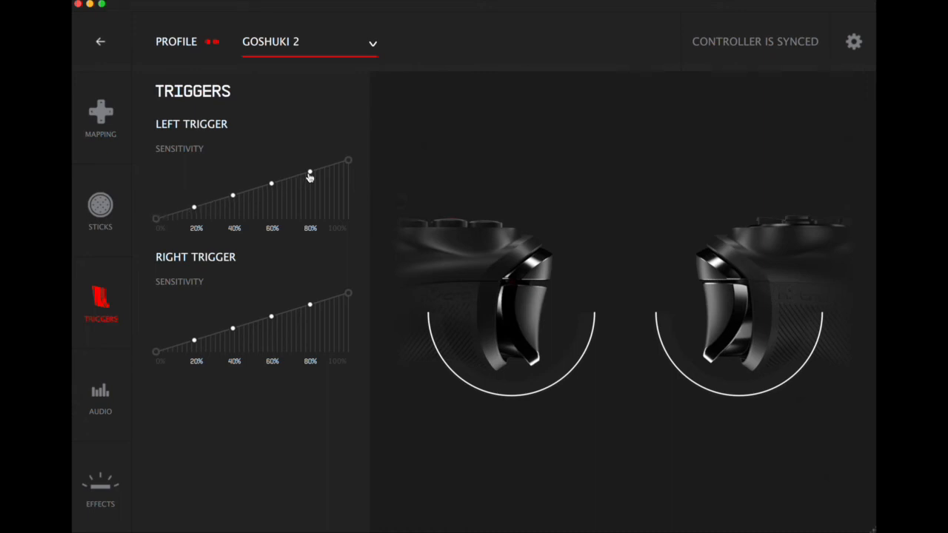
mouse_move(198, 210)
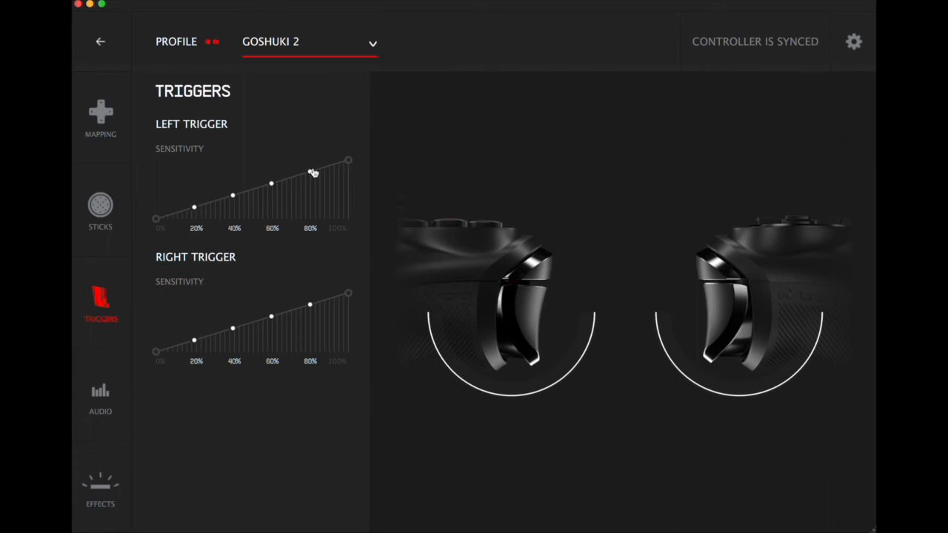
Raise the Left Trigger curve to 100% at 40%, 60% and 80% and sync to the controller
left_click_drag(311, 160, 311, 145)
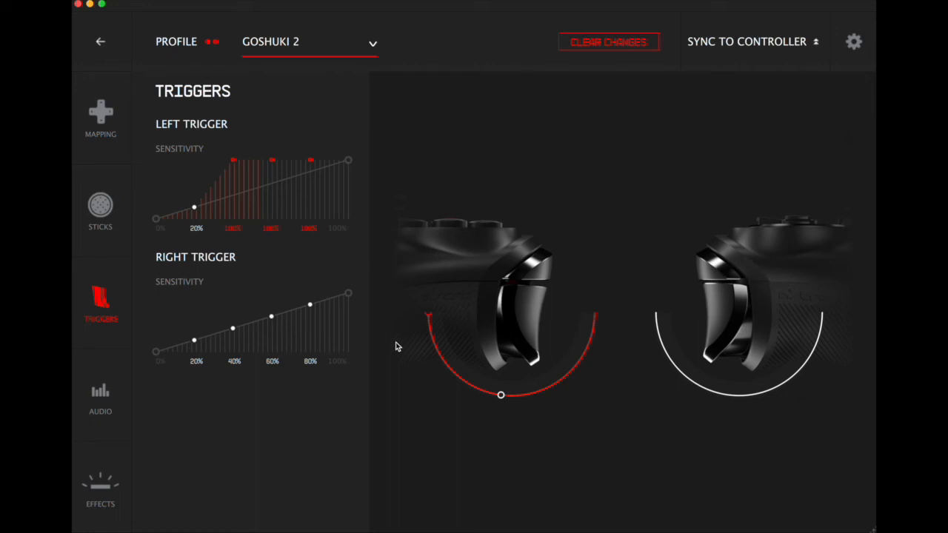
mouse_move(433, 312)
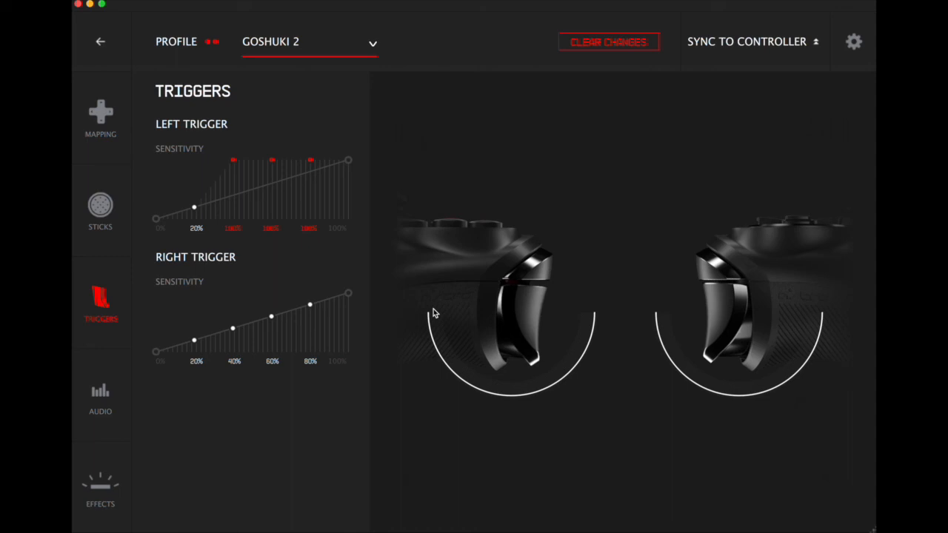
left_click(747, 41)
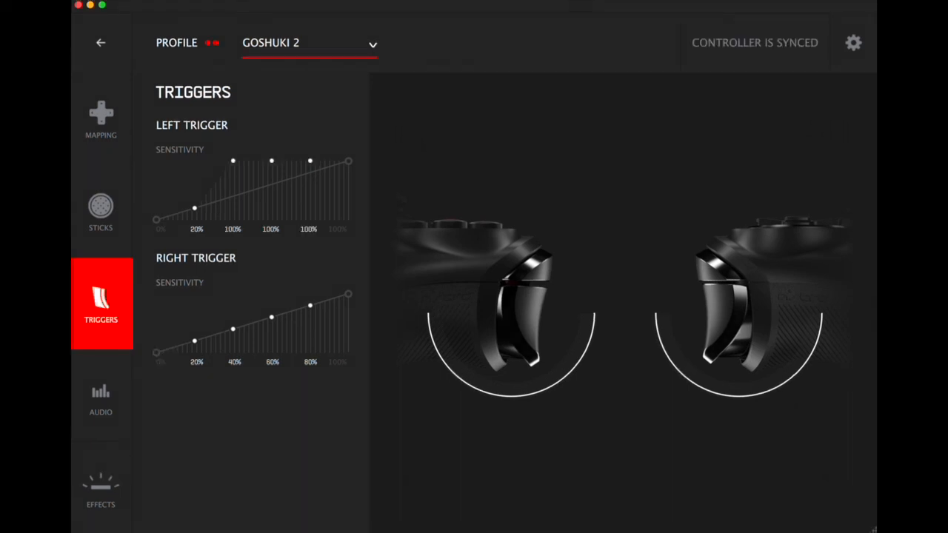